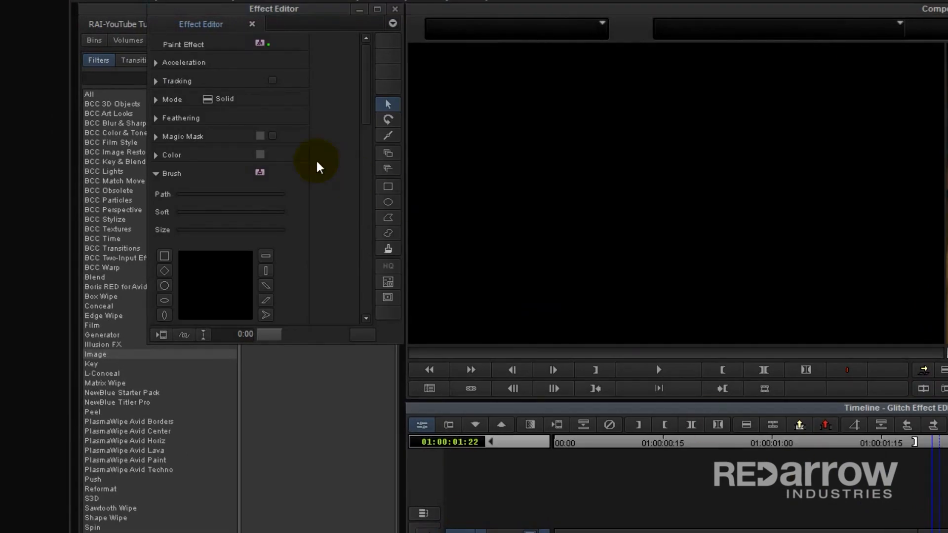
# Set the Paint Effect mode to Color Adjust and raise the painted bar's contrast
pyautogui.click(224, 98)
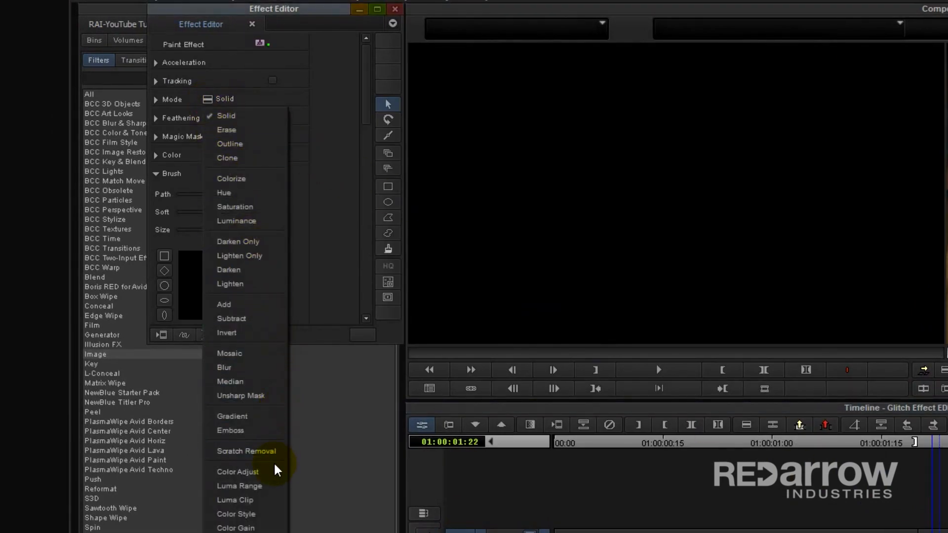
pyautogui.click(238, 471)
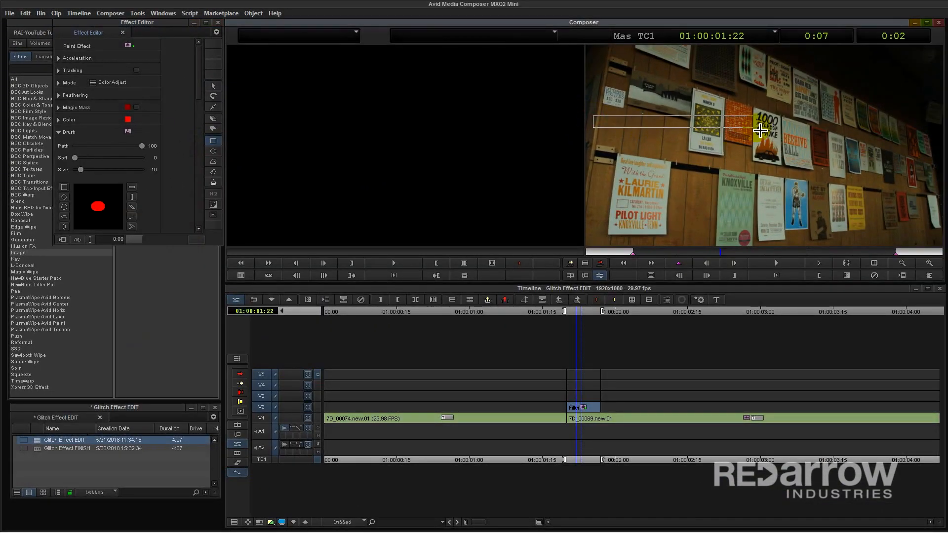
pyautogui.click(59, 82)
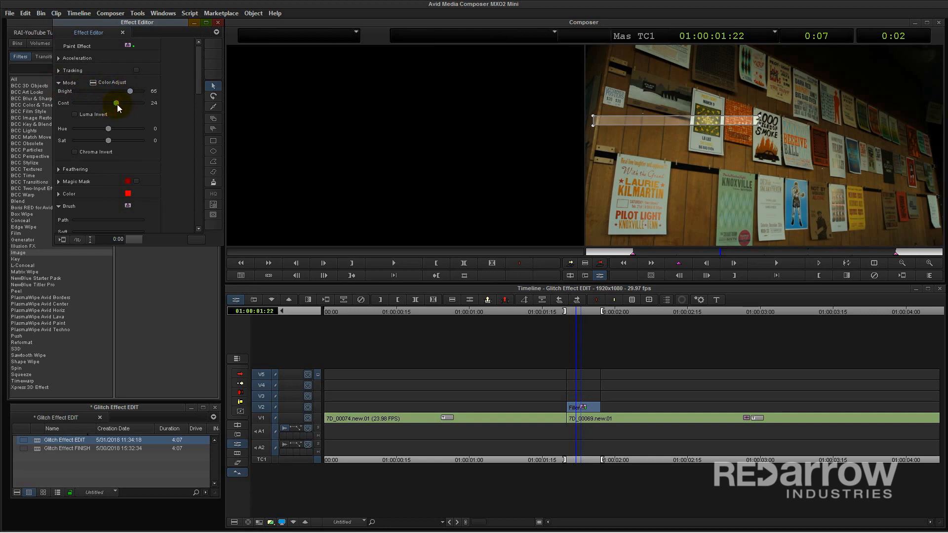
pyautogui.moveTo(130, 91); pyautogui.dragTo(117, 91)
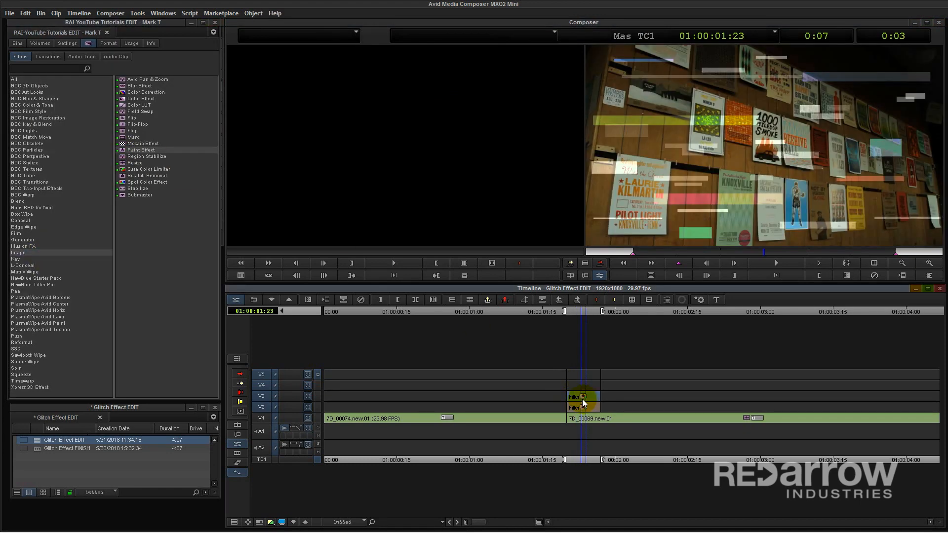
# Add another Paint Effect layer and set its mode to Lighten
pyautogui.click(222, 99)
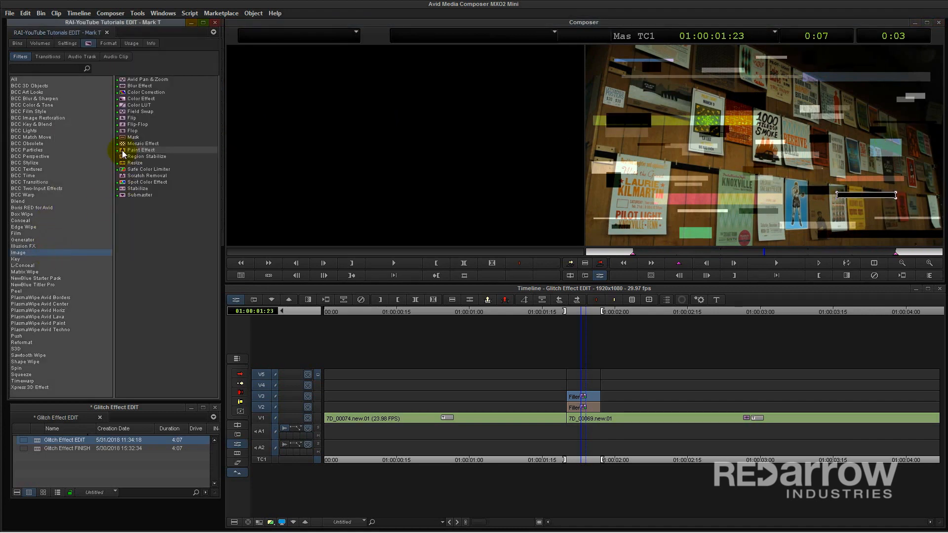
pyautogui.doubleClick(140, 151)
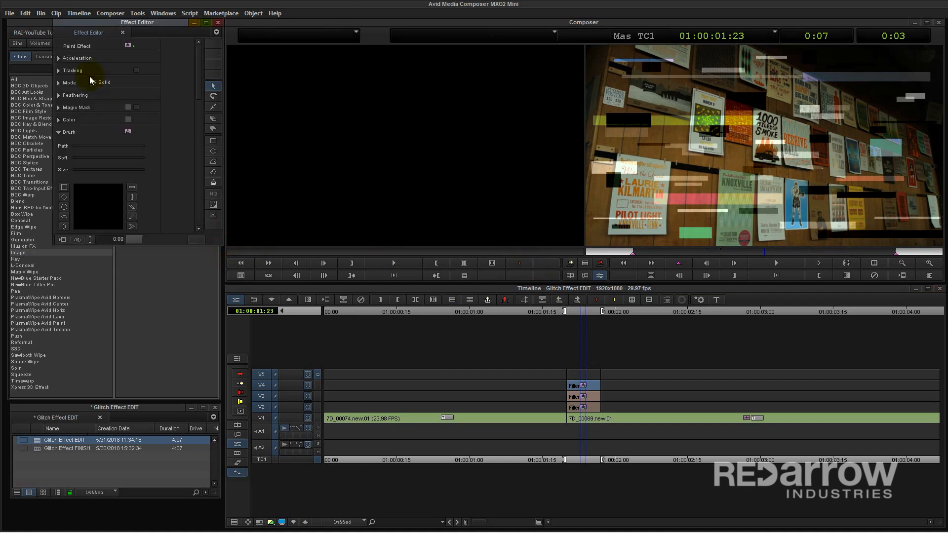
pyautogui.click(106, 82)
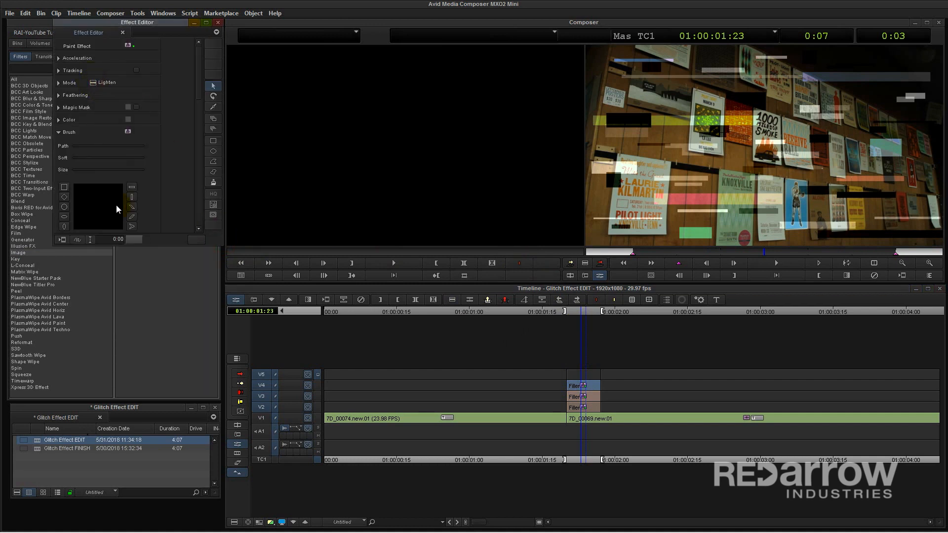
pyautogui.click(58, 83)
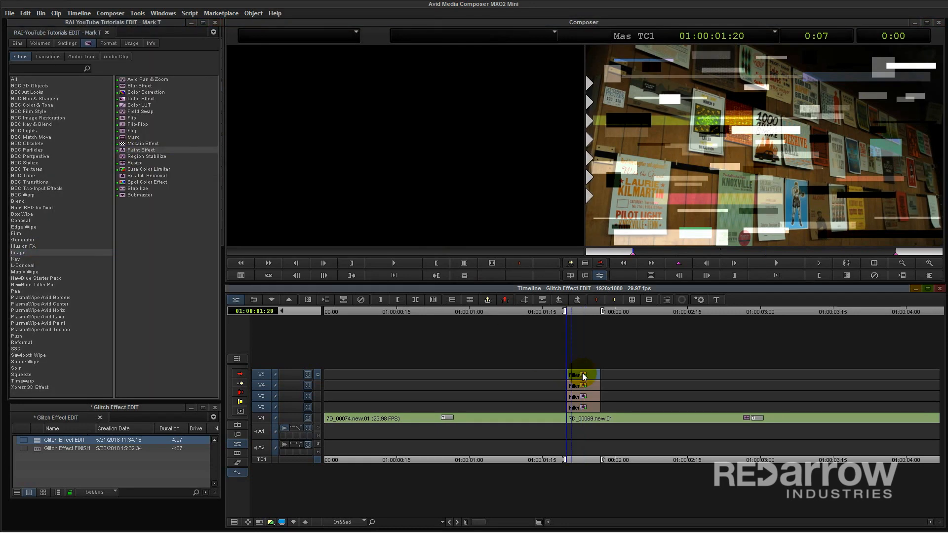
# Open the V5 Paint Effect layer's settings in the Effect Editor
pyautogui.doubleClick(582, 374)
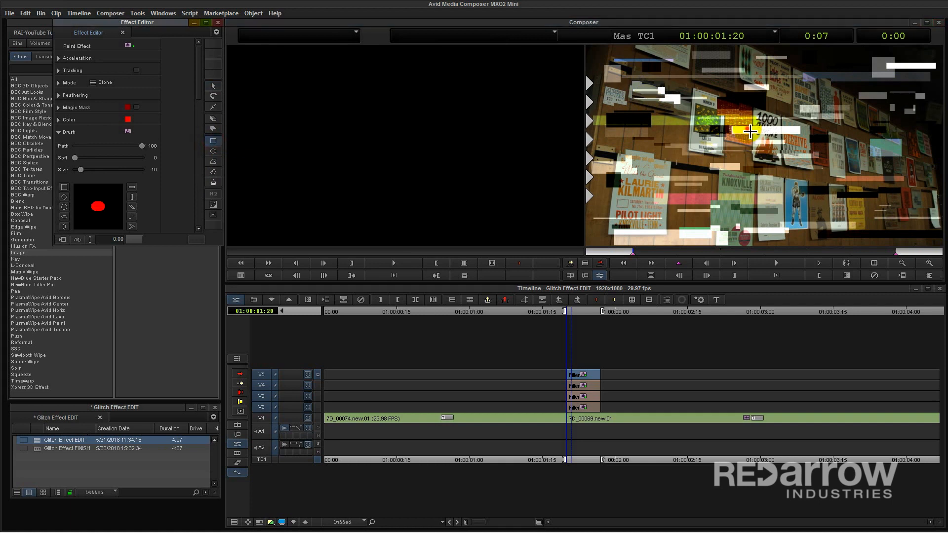
pyautogui.moveTo(805, 185)
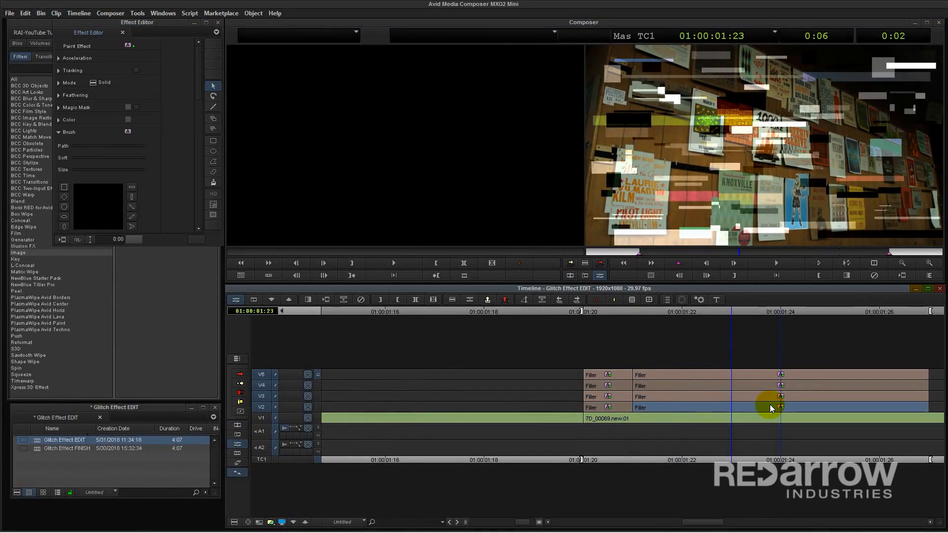
# Select a later frame's paint layers and add a dark bar near the bottom right
pyautogui.click(106, 83)
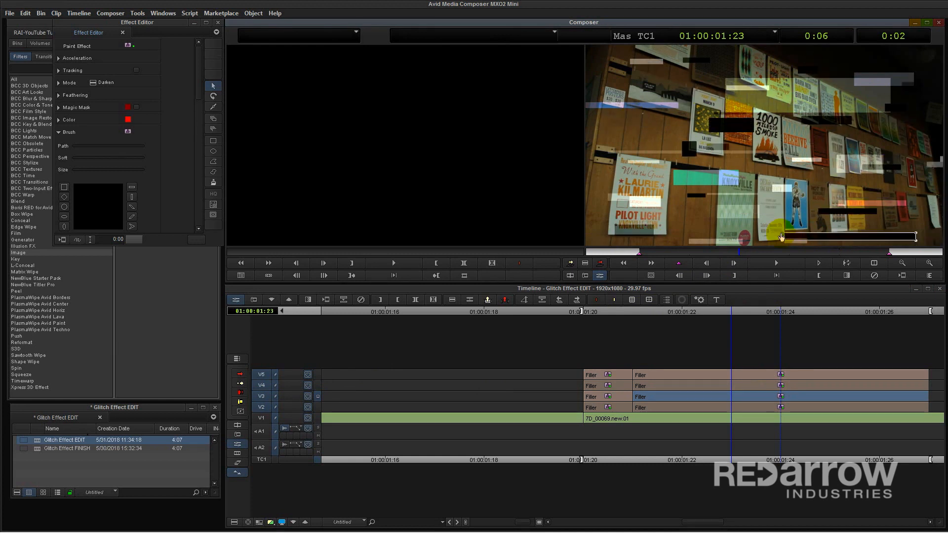
pyautogui.click(104, 83)
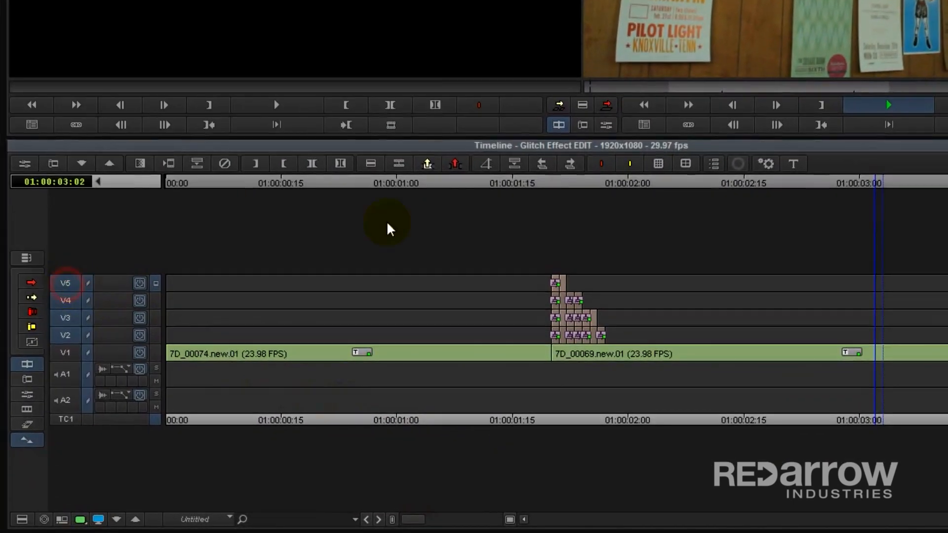
# Collapse the marked Paint Effect layers into one V2 submaster and delete empty tracks V3–V5
pyautogui.click(608, 183)
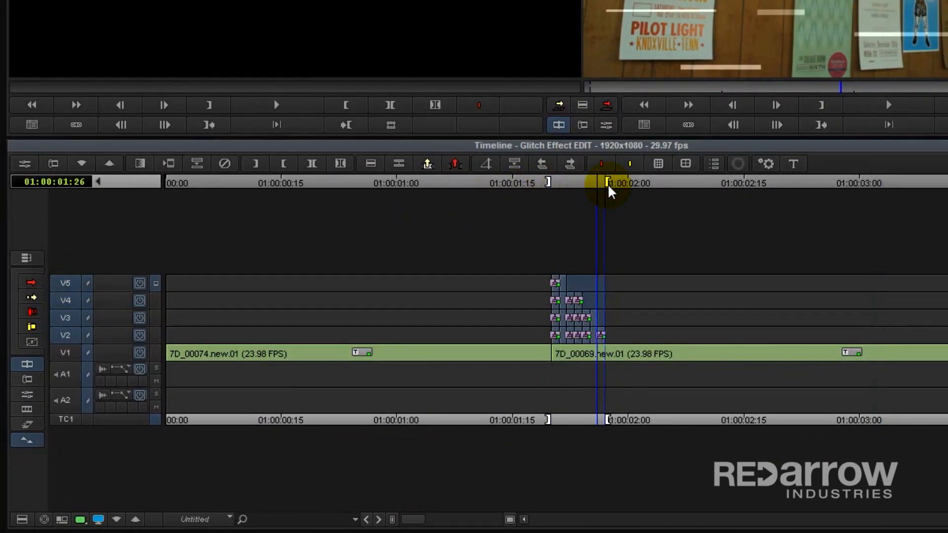
pyautogui.click(196, 164)
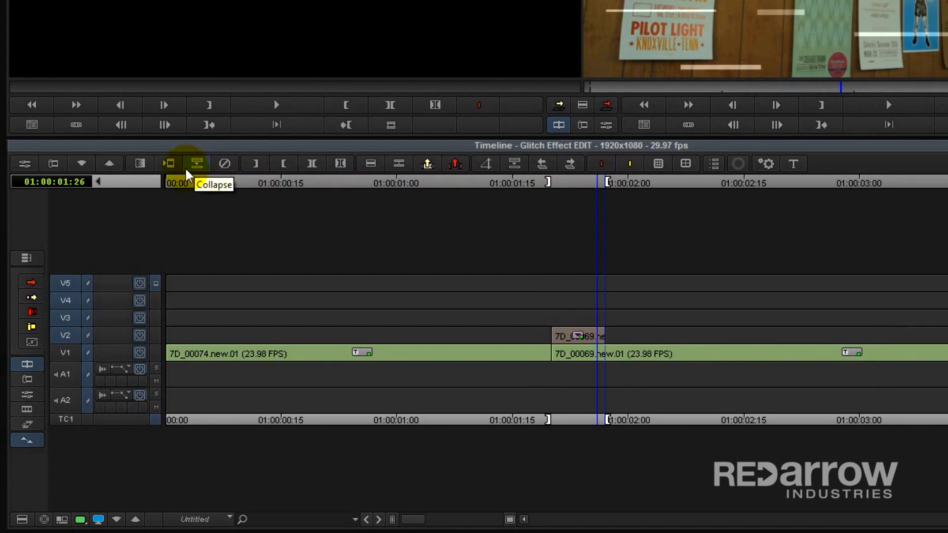
pyautogui.click(194, 164)
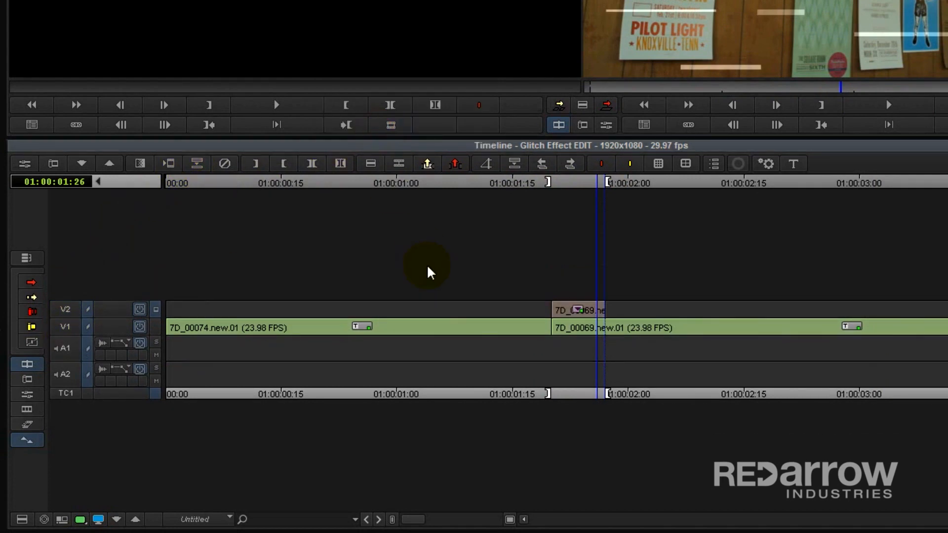